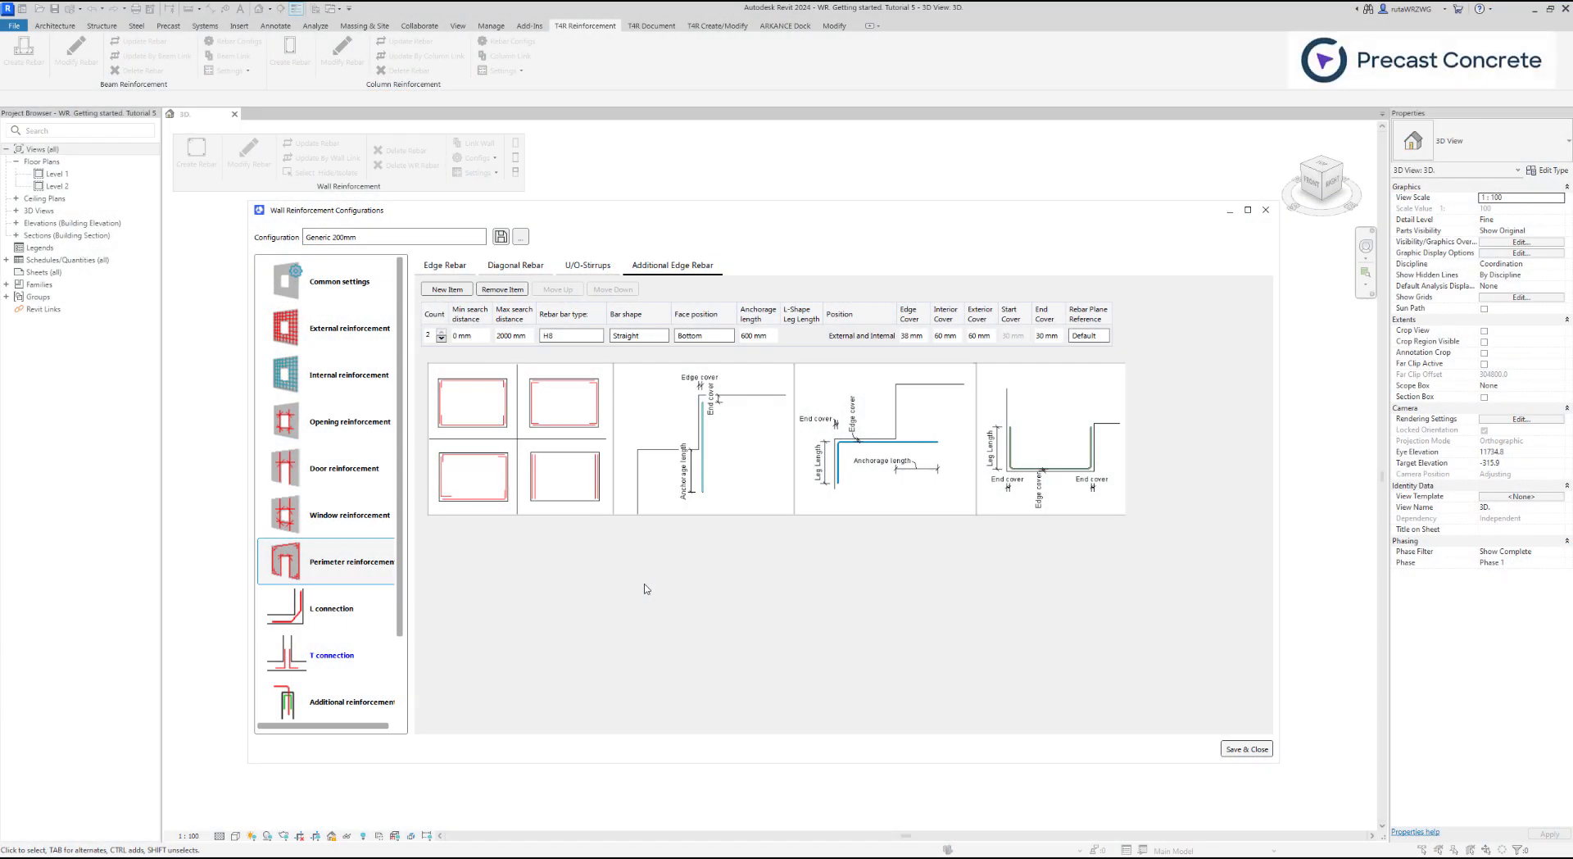
# Step: Show the L-connection category in the Wall Reinforcement Configurations dialog
pyautogui.click(331, 607)
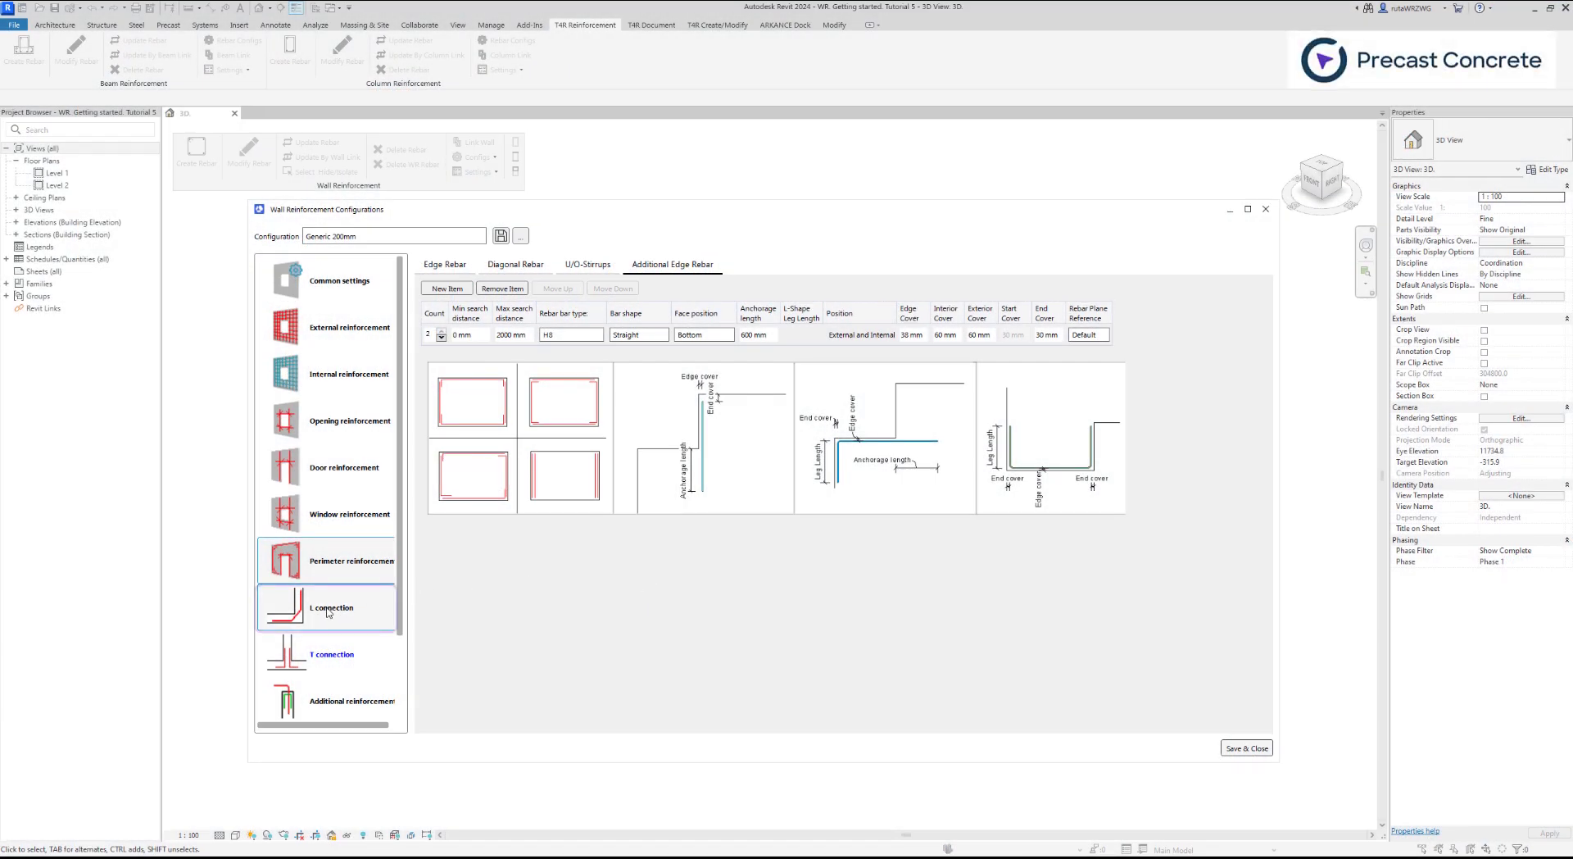
pyautogui.click(329, 608)
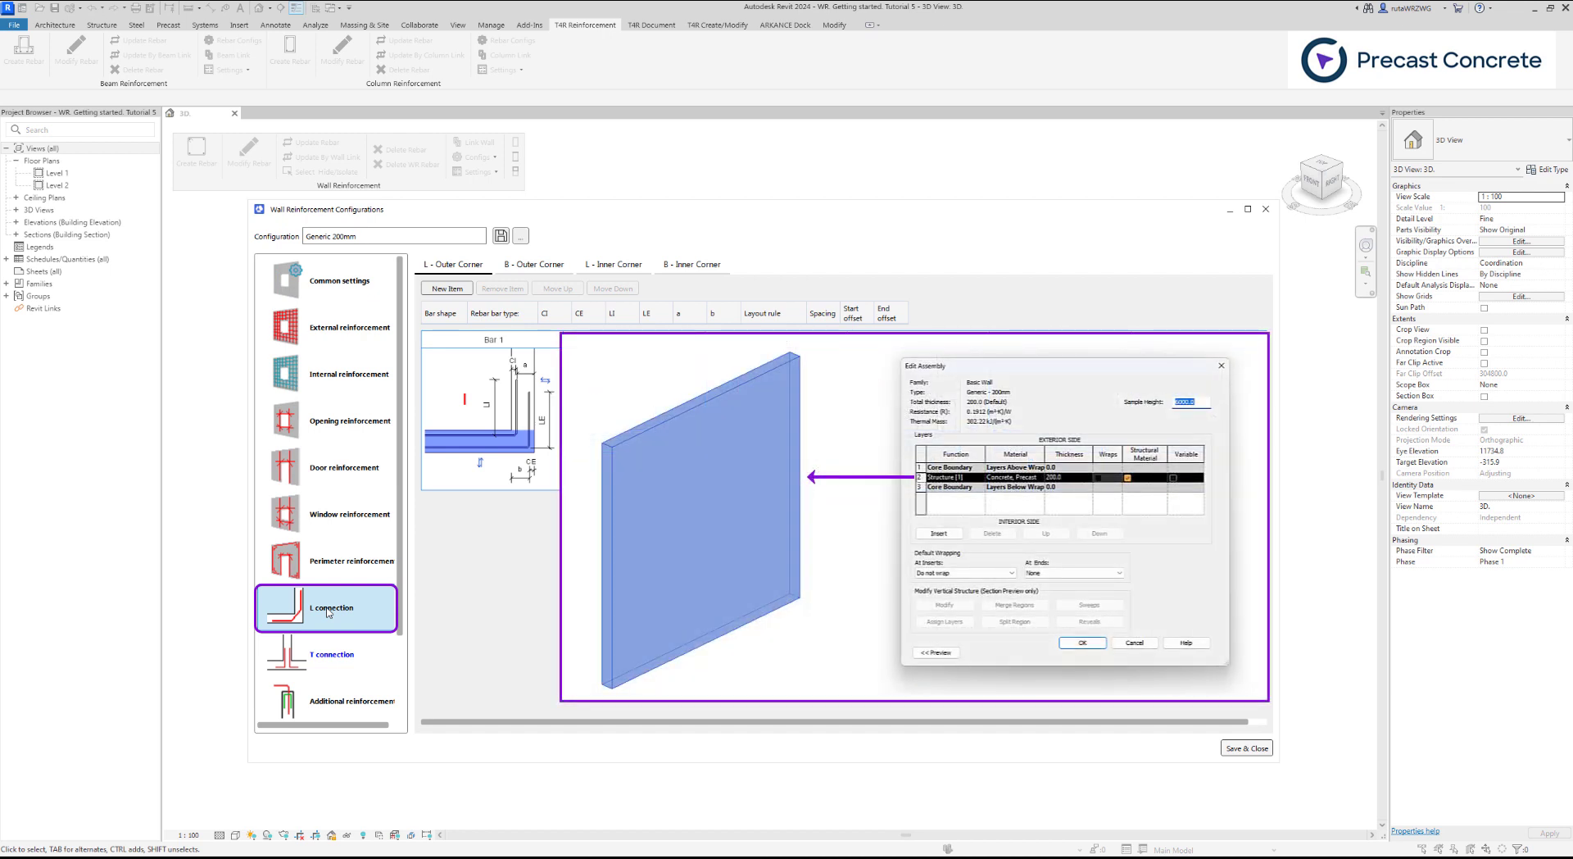
pyautogui.click(1081, 642)
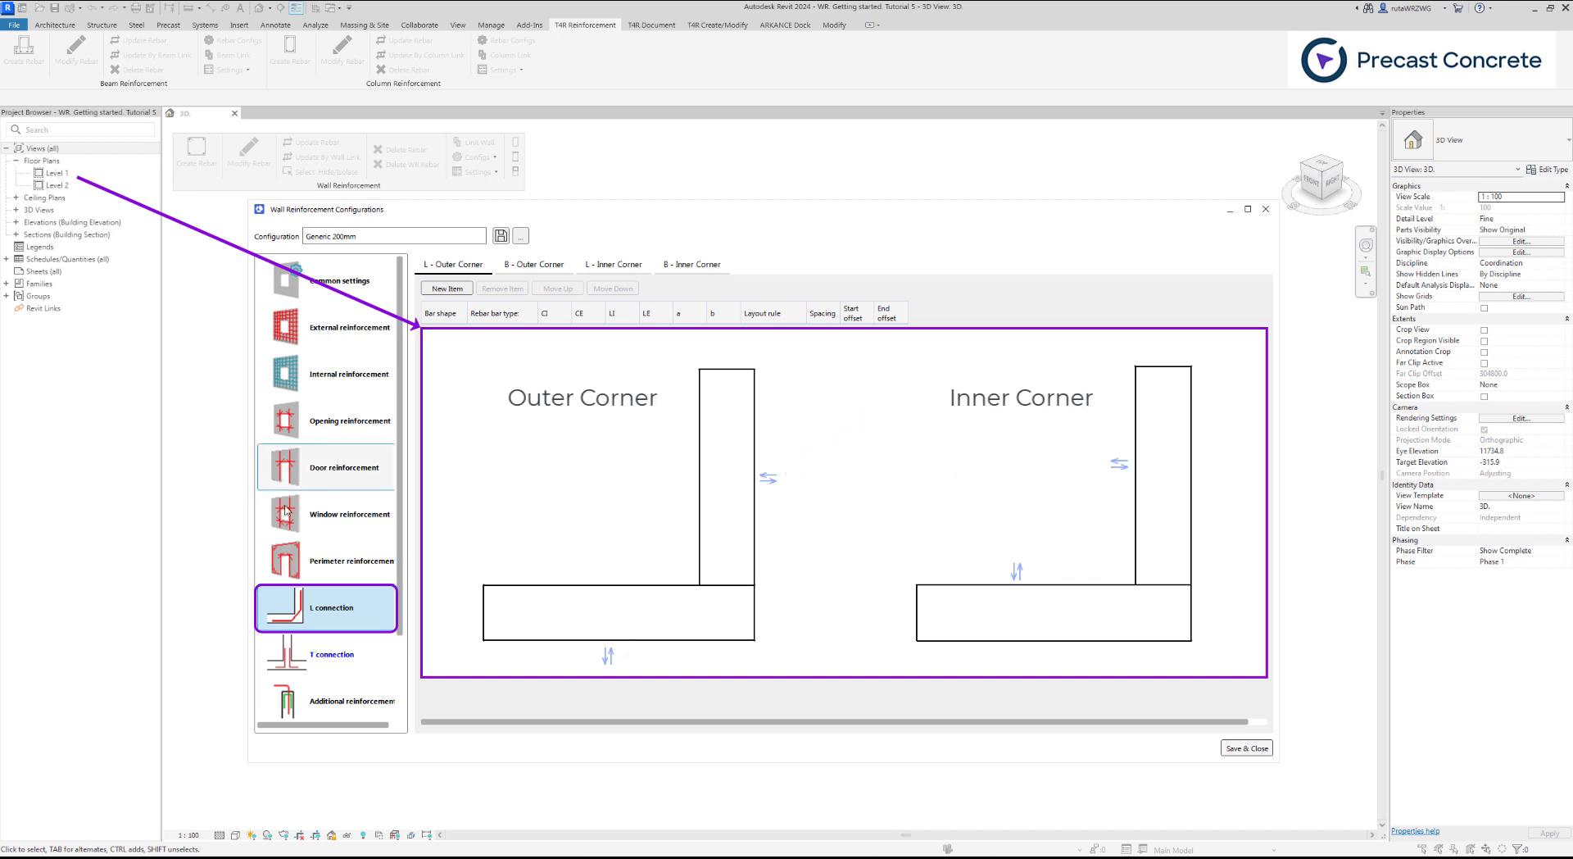
pyautogui.click(324, 608)
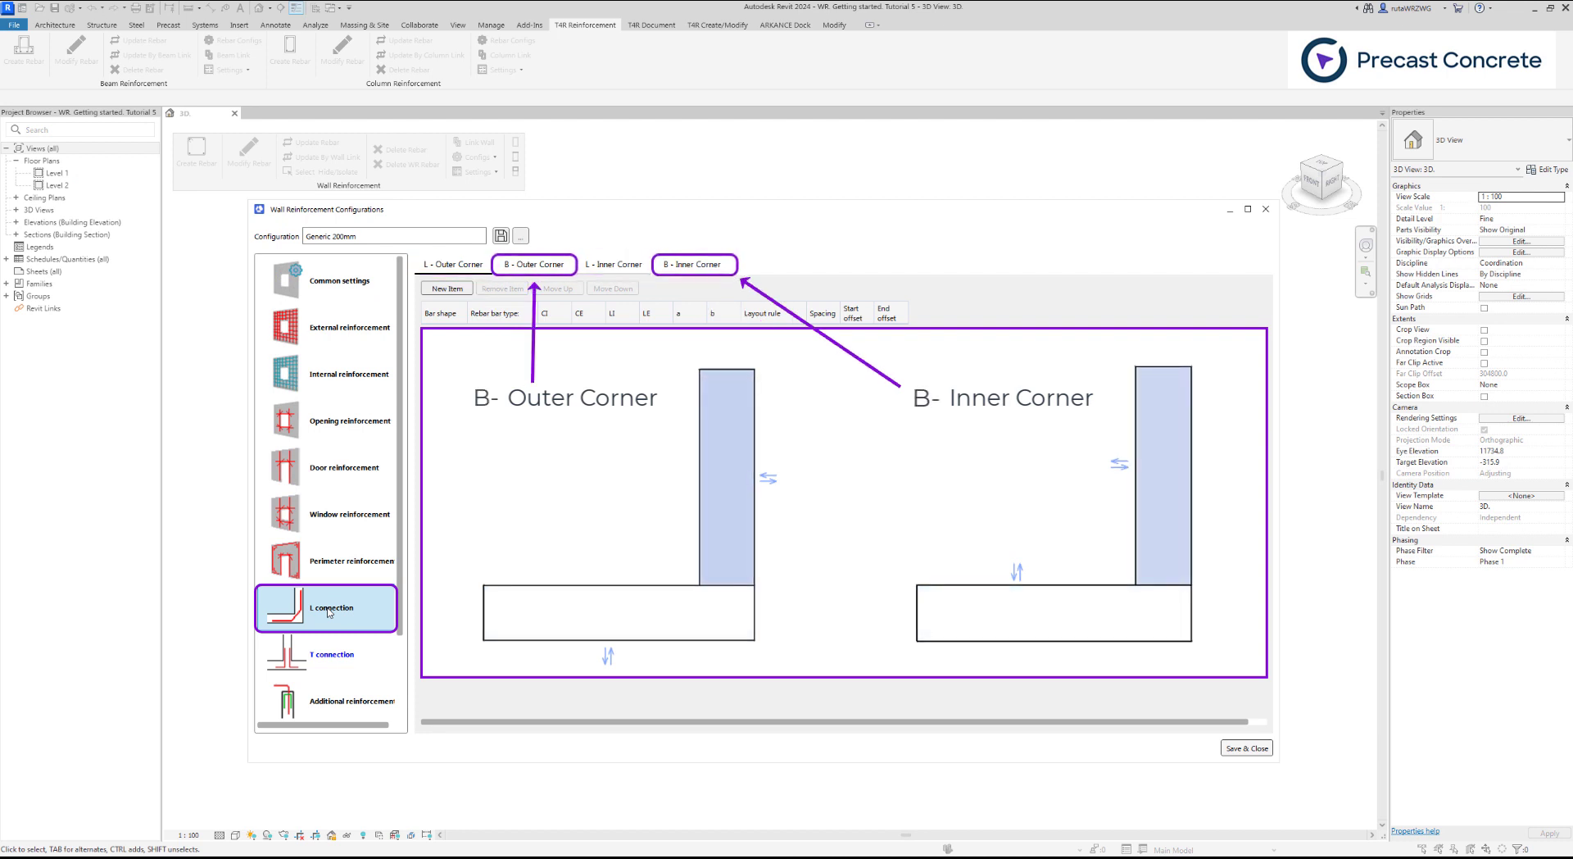
pyautogui.click(533, 263)
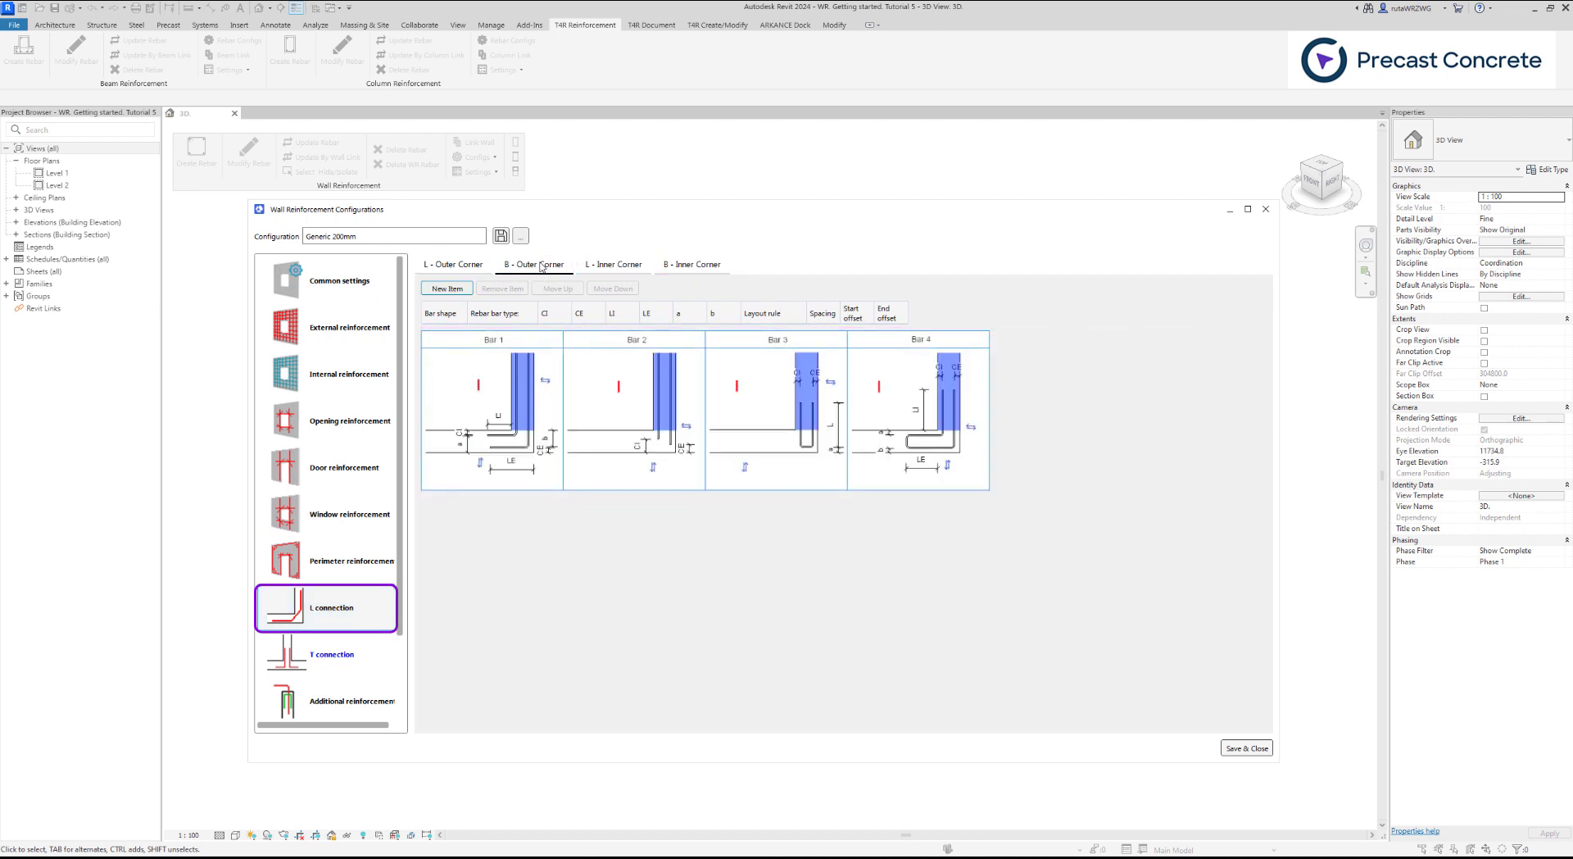
pyautogui.click(613, 264)
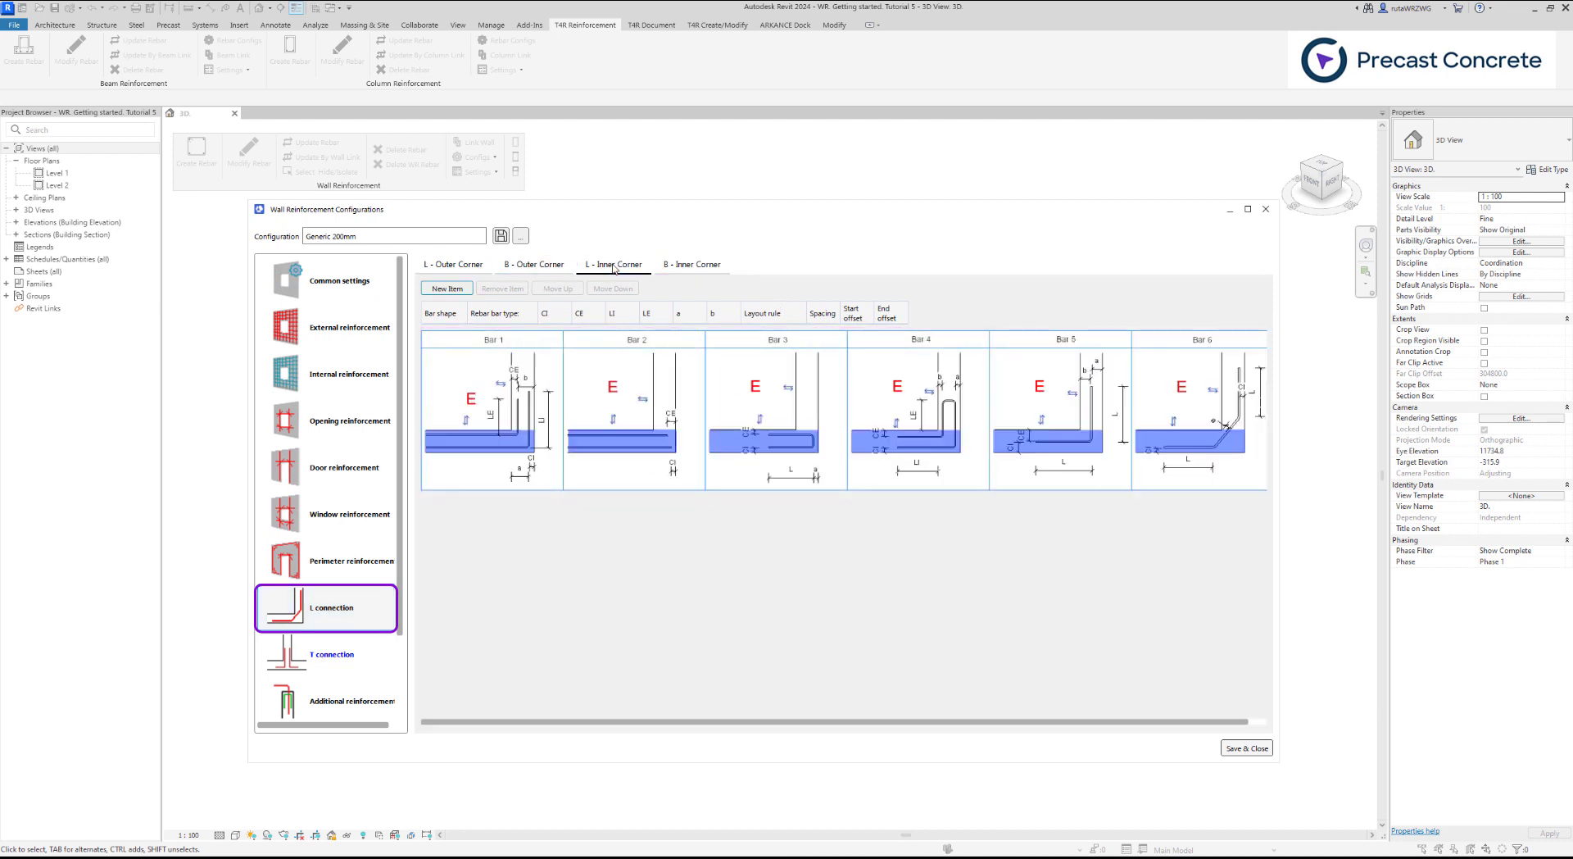
pyautogui.click(692, 264)
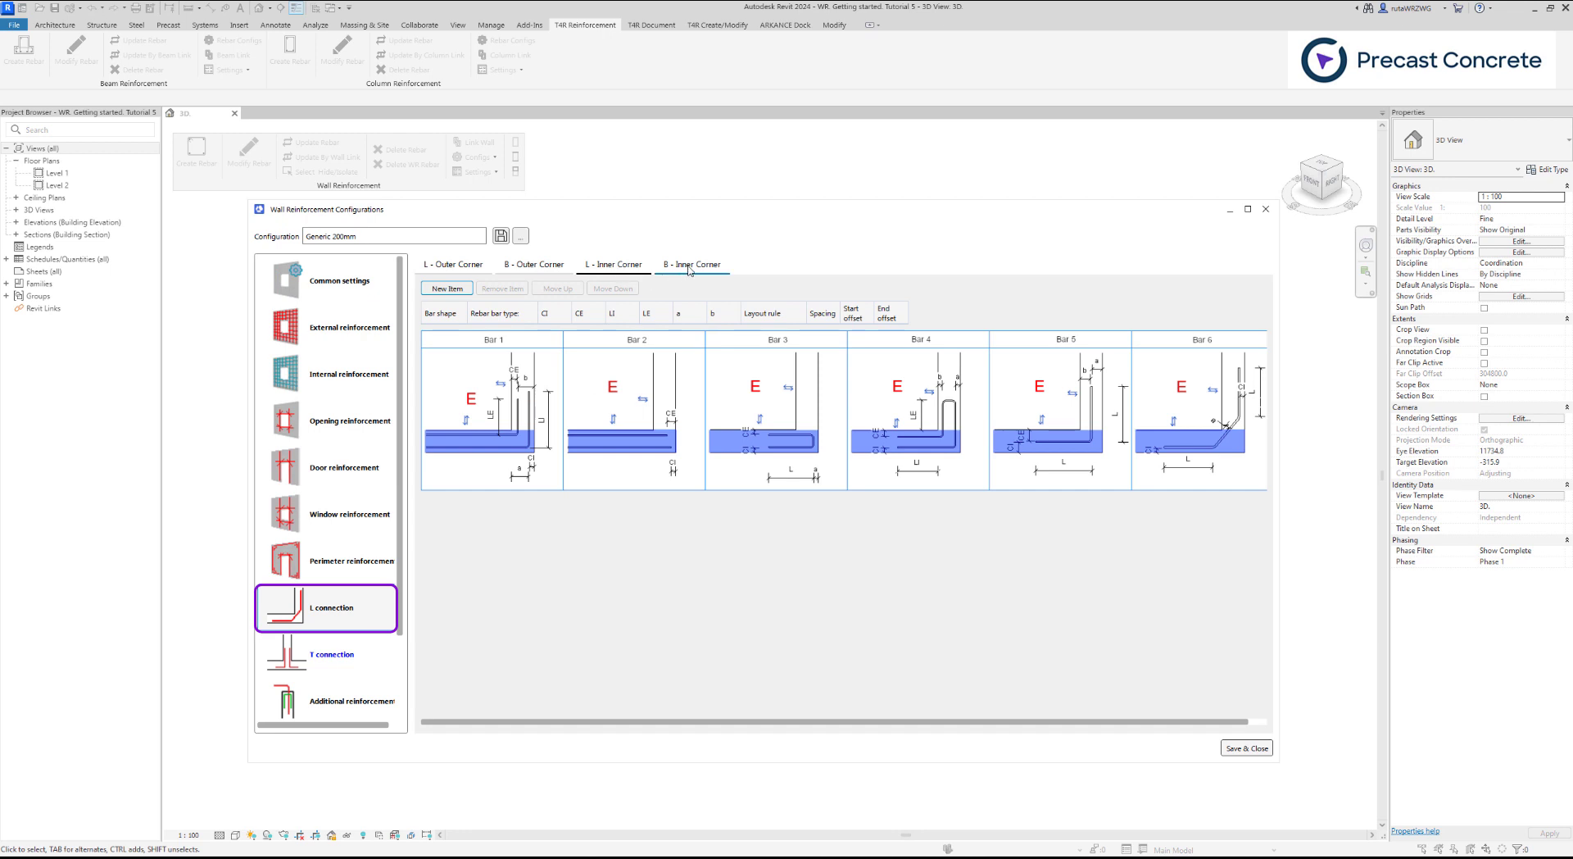
pyautogui.click(690, 264)
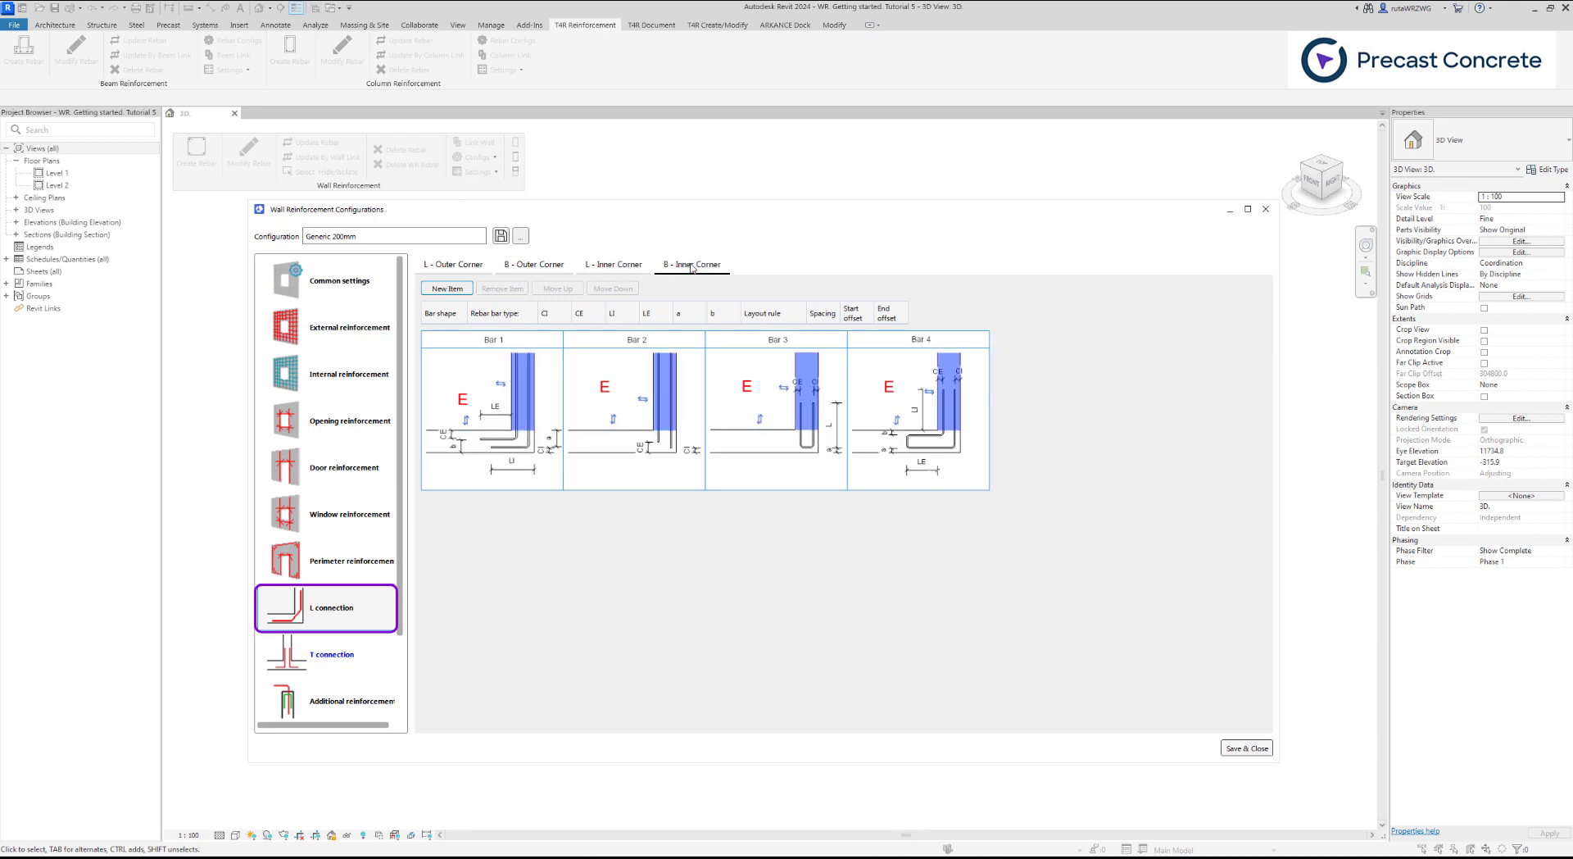
pyautogui.click(454, 264)
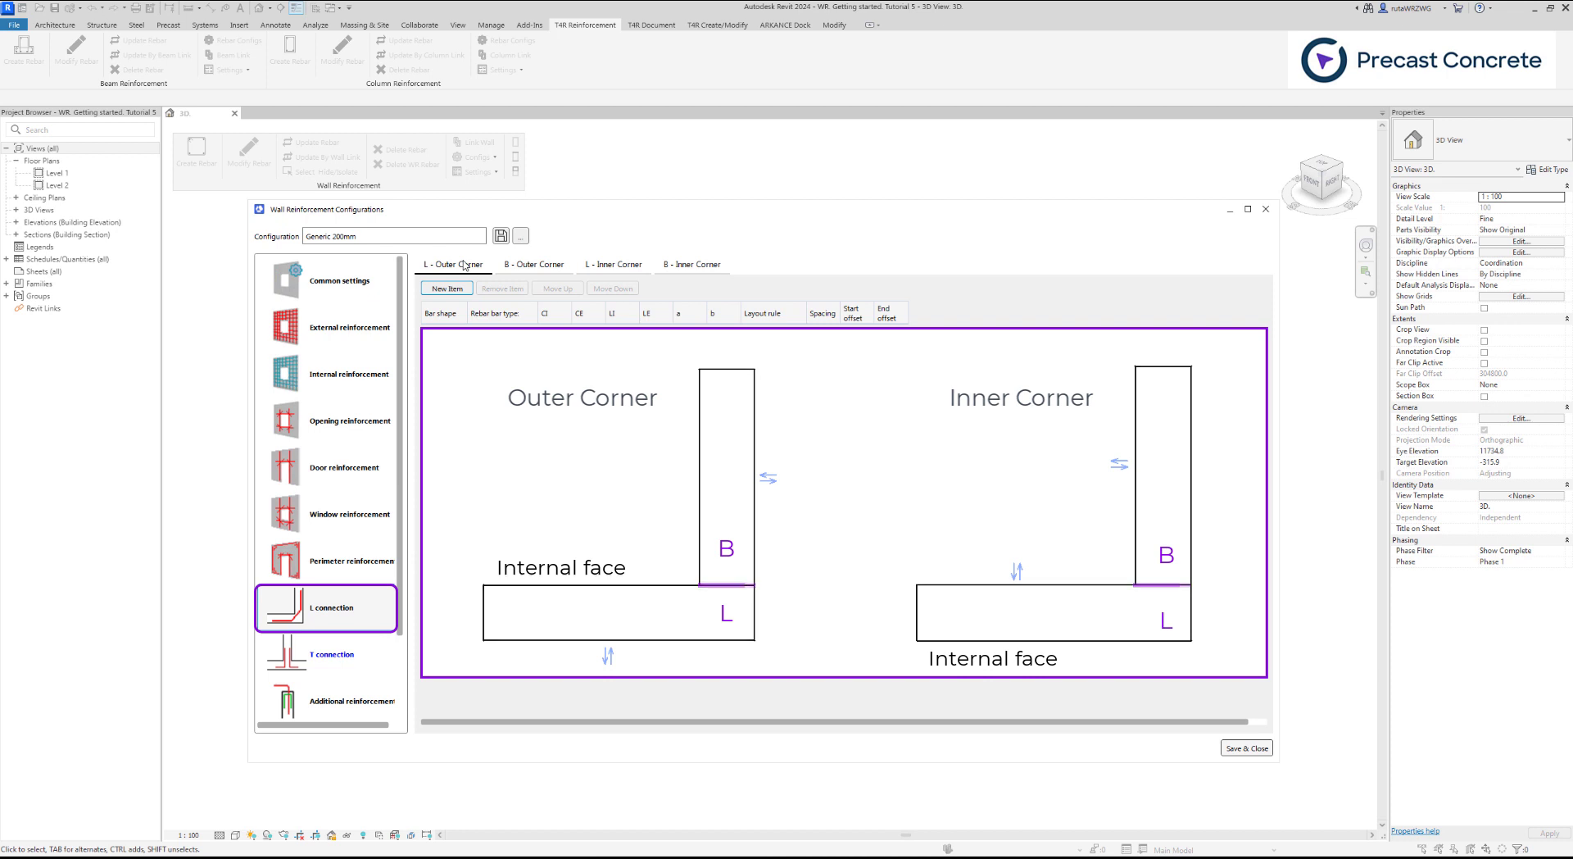
# Step: Add a new row to the L - Outer Corner list, its bar shape still unset
pyautogui.click(445, 289)
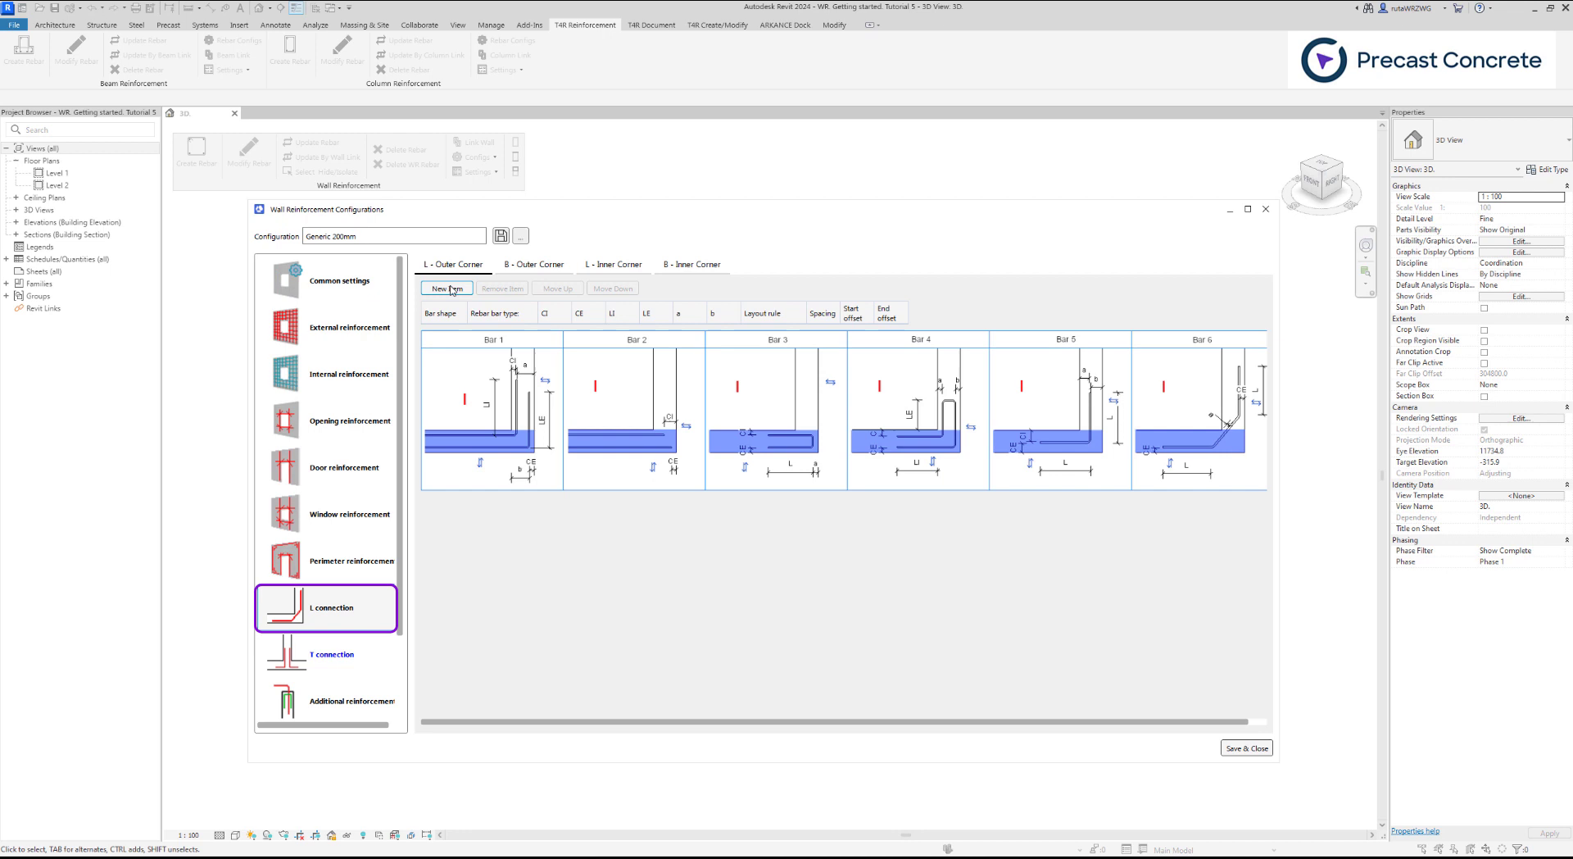
pyautogui.click(444, 288)
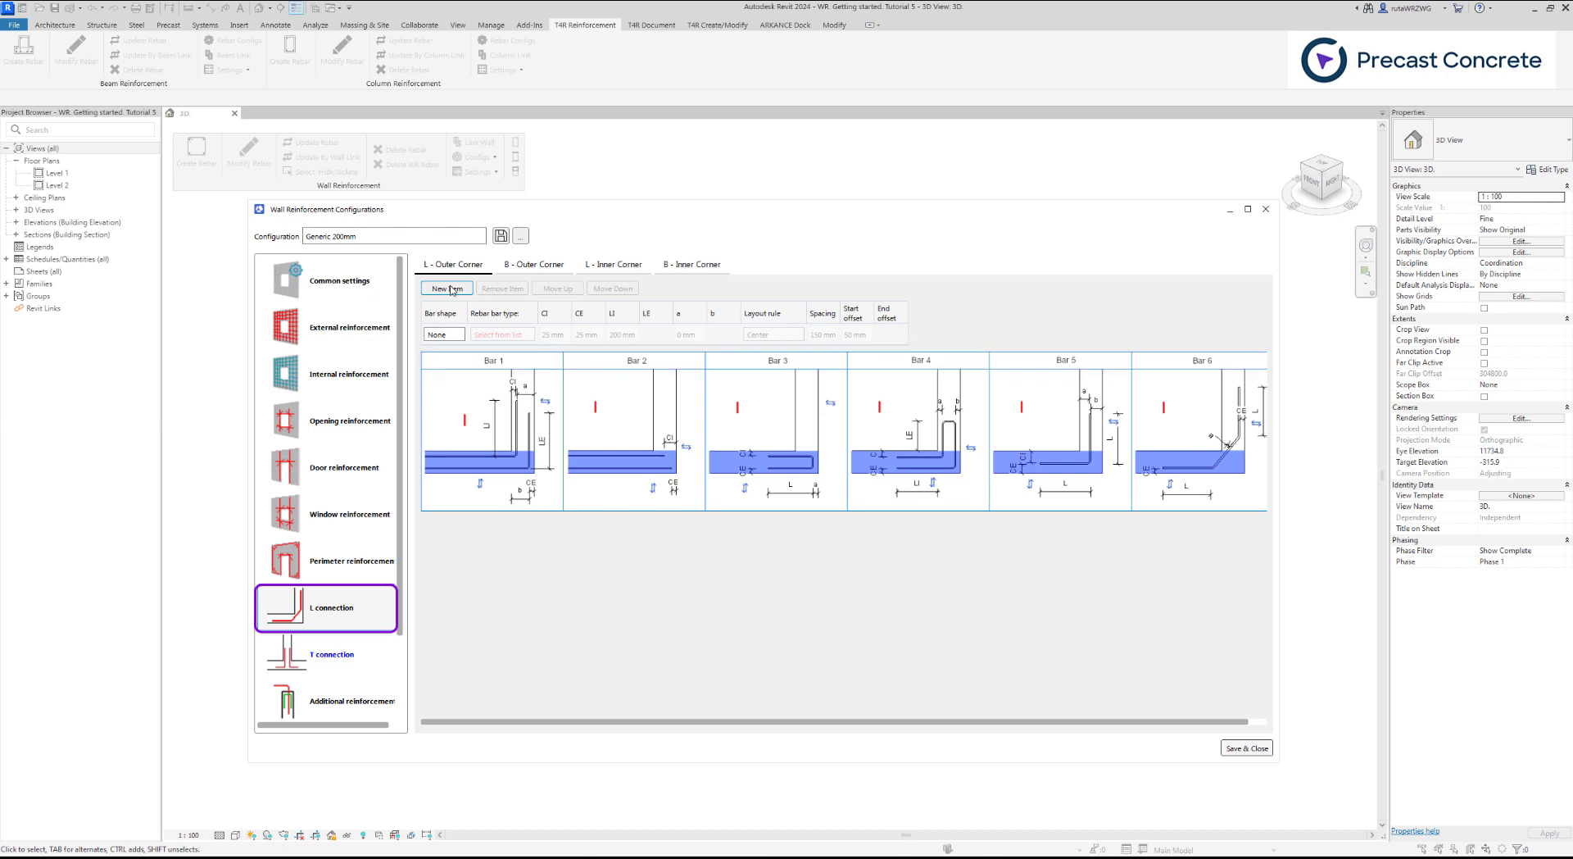
pyautogui.click(443, 334)
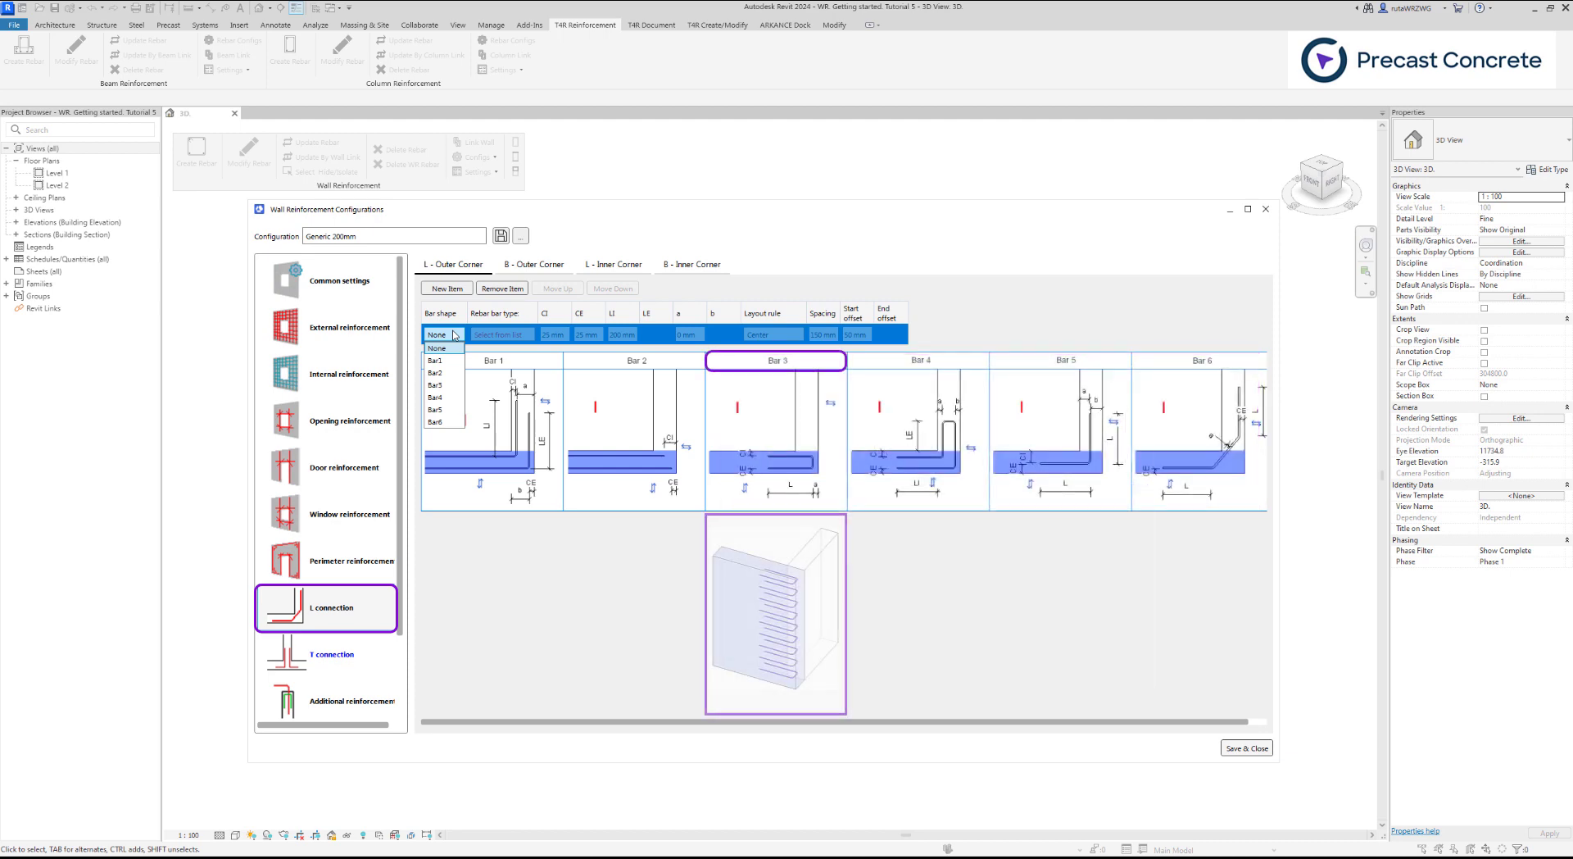
# Step: Try Bar4 and Bar5, then keep Bar6 as the new item's bar shape
pyautogui.click(918, 361)
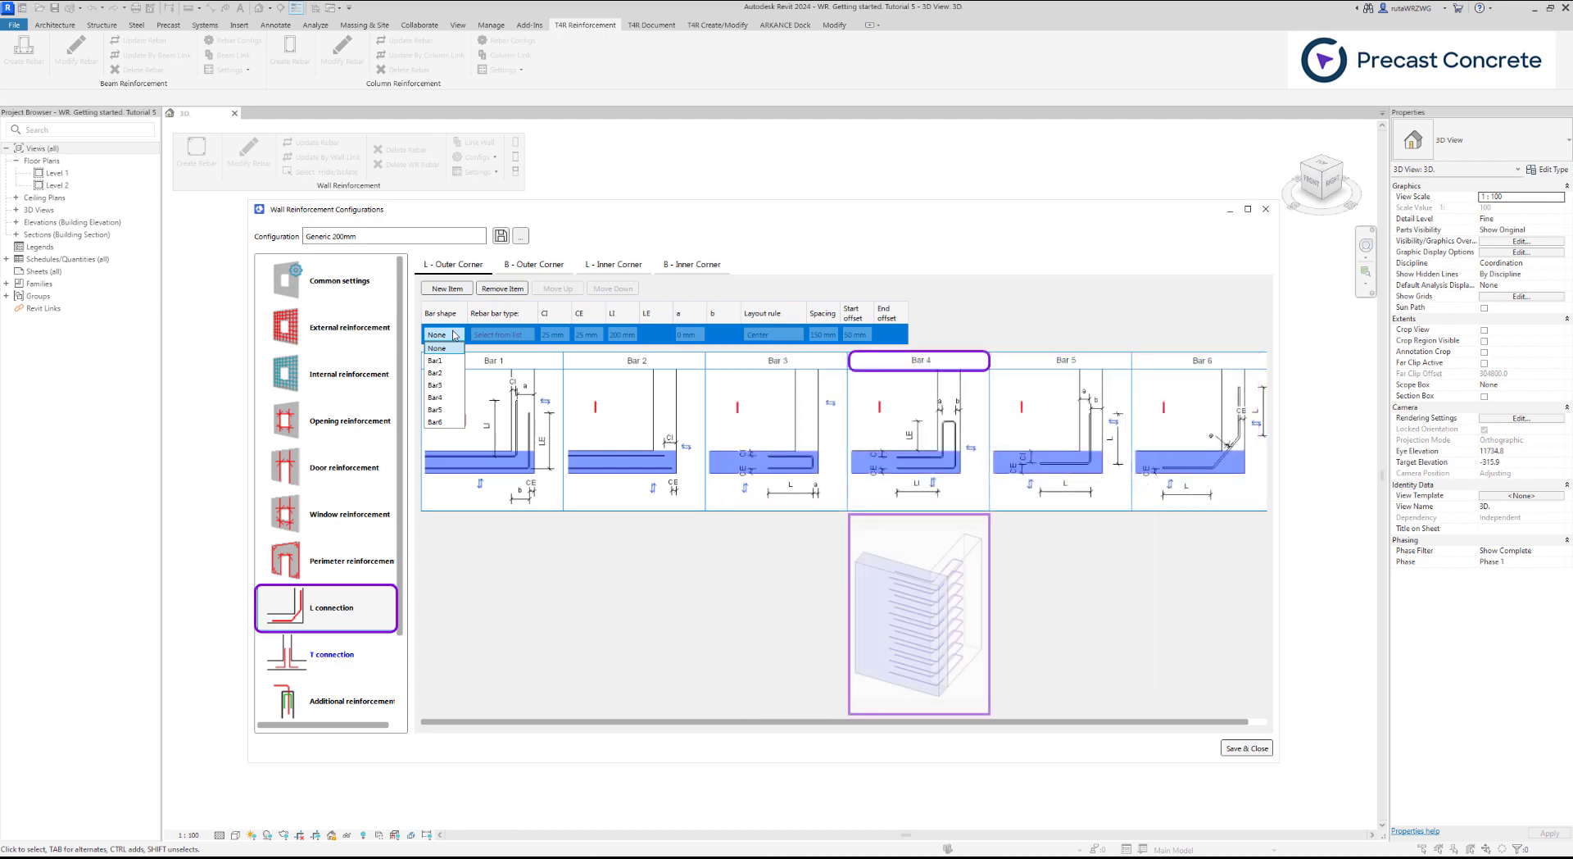
pyautogui.click(1058, 361)
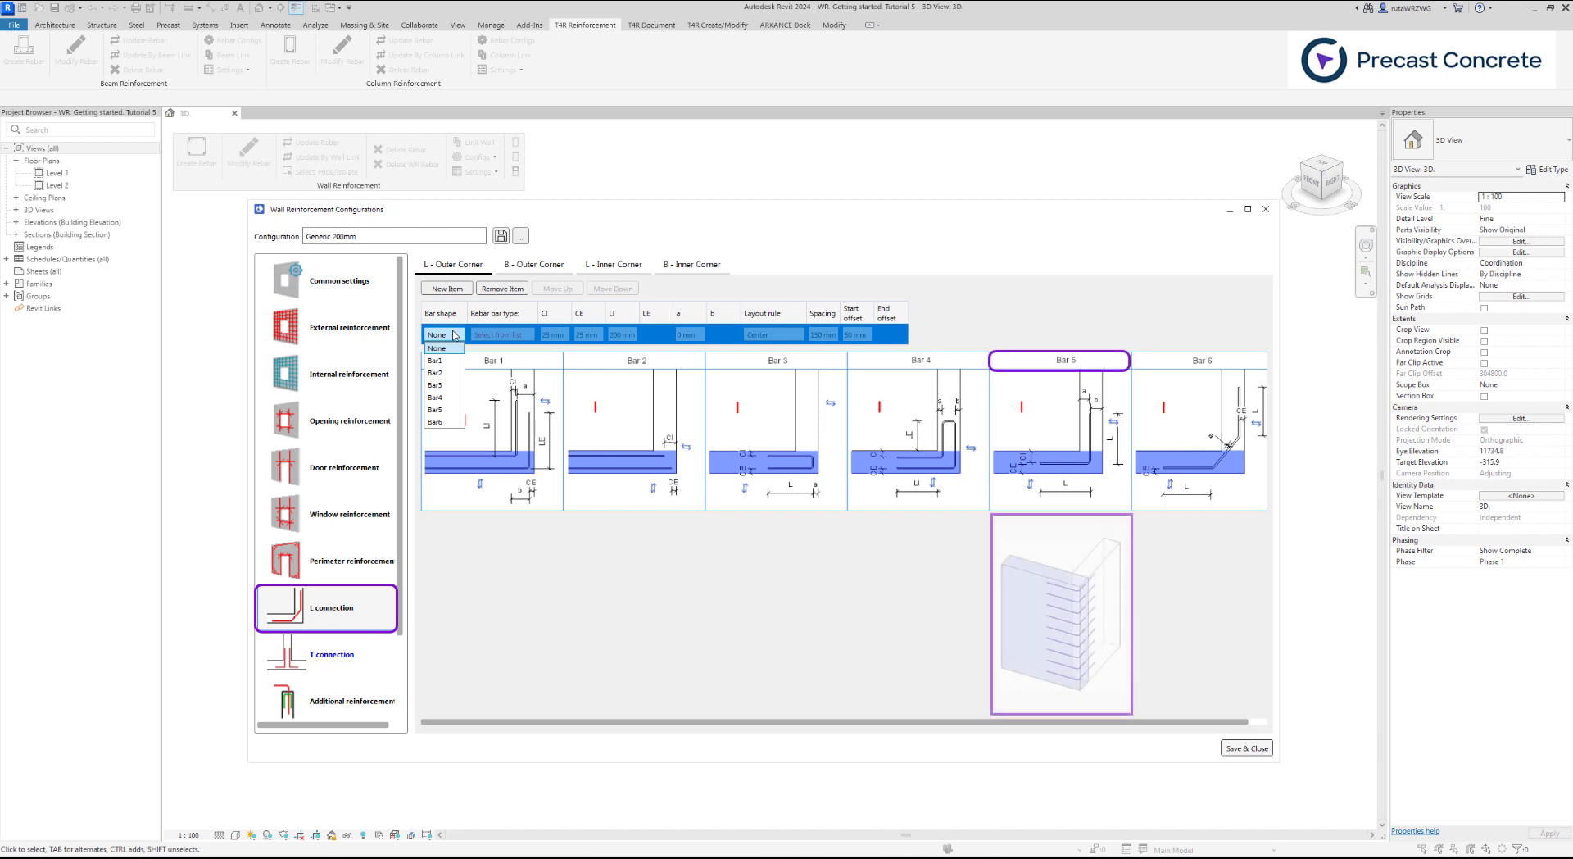
pyautogui.click(1200, 361)
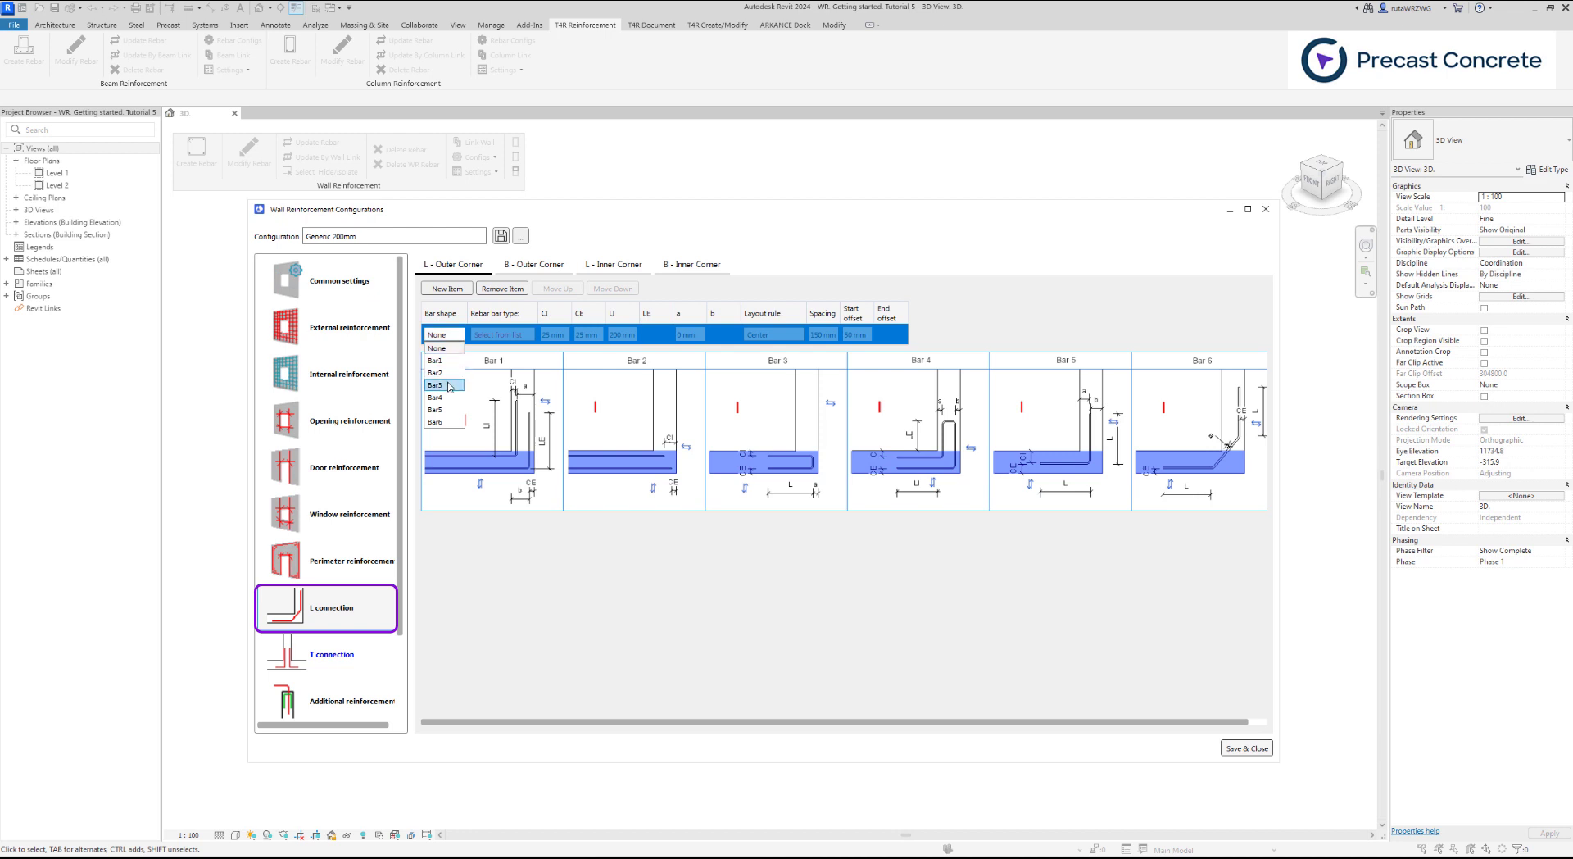
pyautogui.click(436, 385)
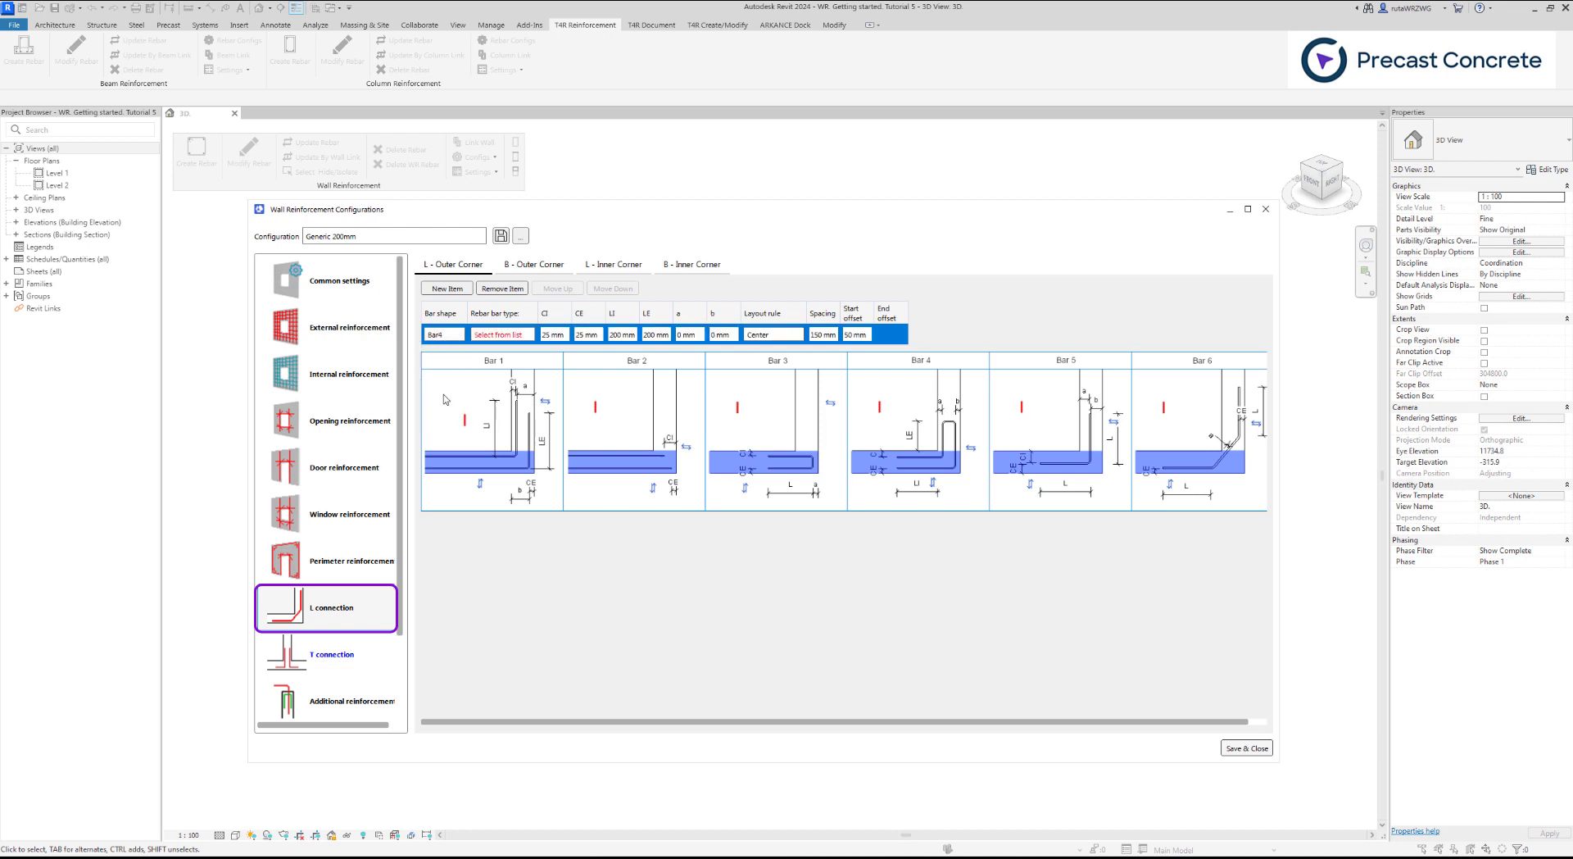
pyautogui.click(441, 335)
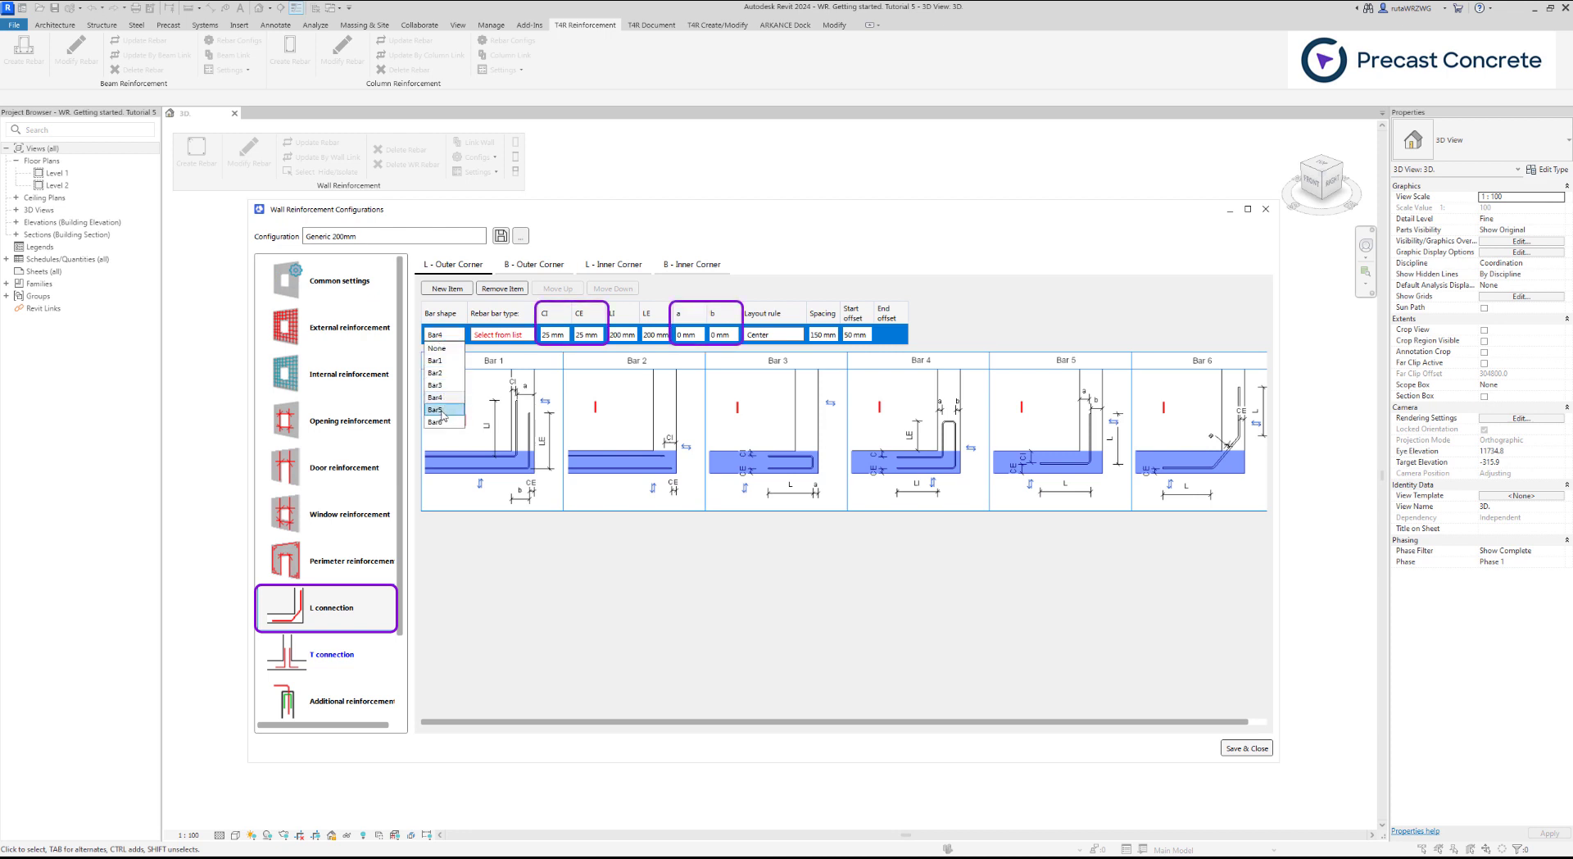
pyautogui.click(438, 408)
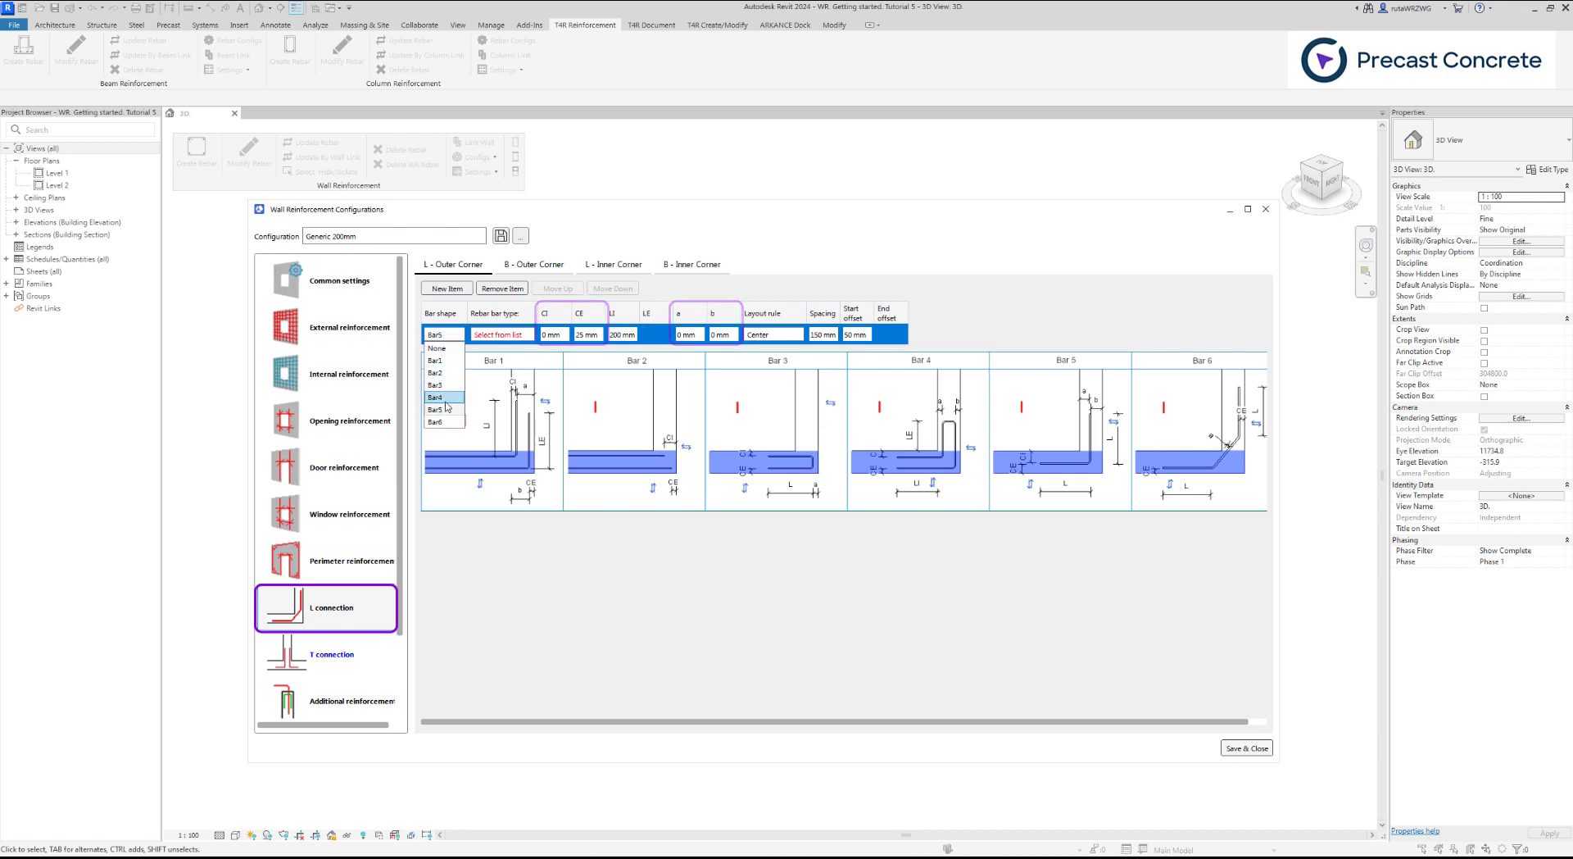
pyautogui.click(436, 421)
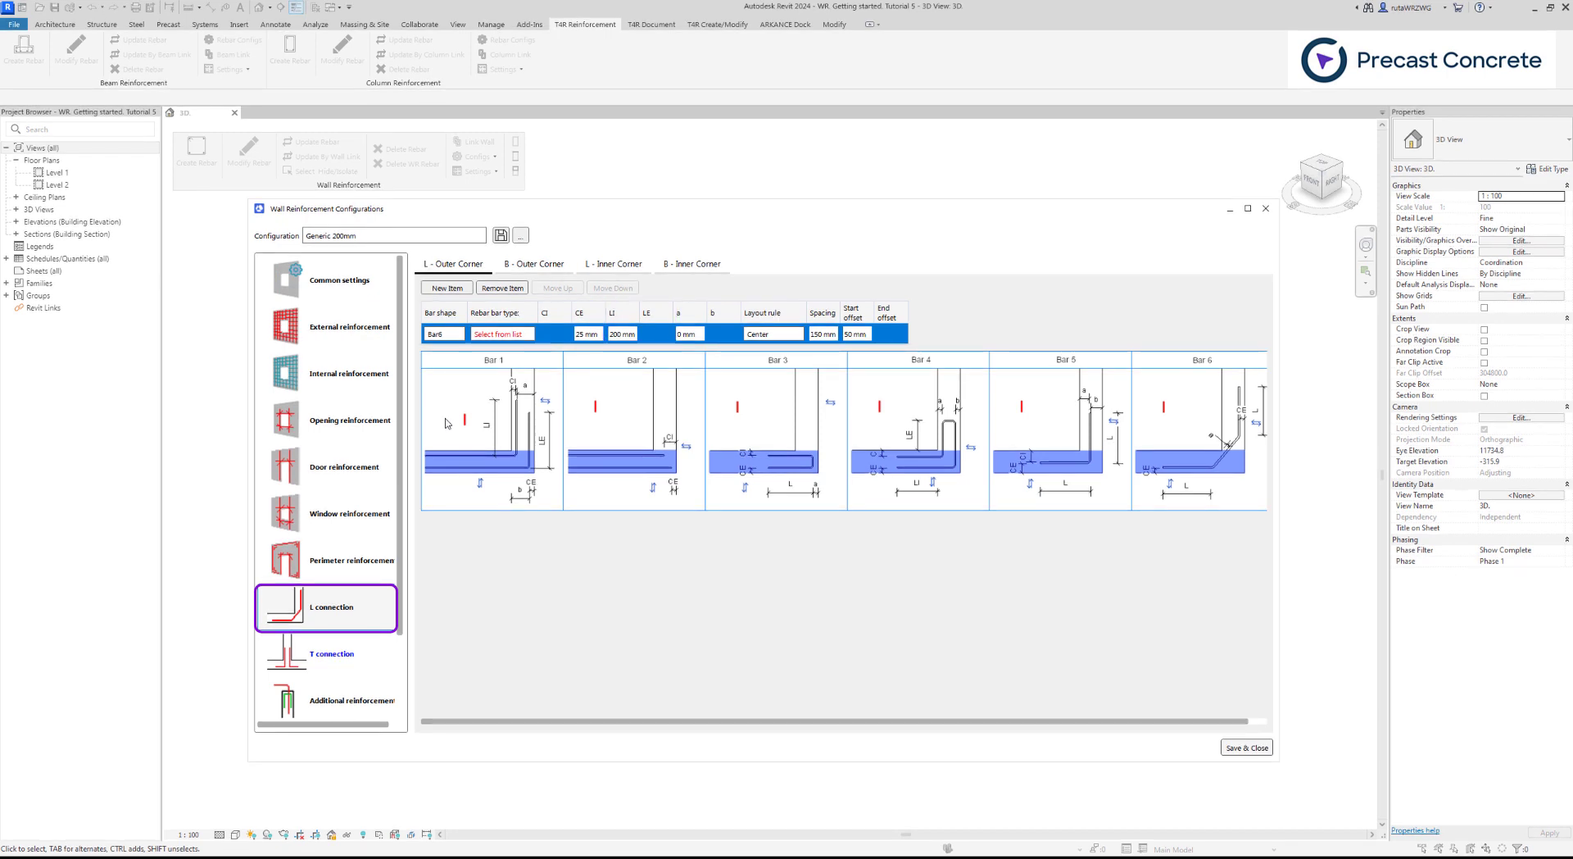
# Step: Assign the H8 rebar bar type to the Bar6 outer-corner item
pyautogui.click(499, 333)
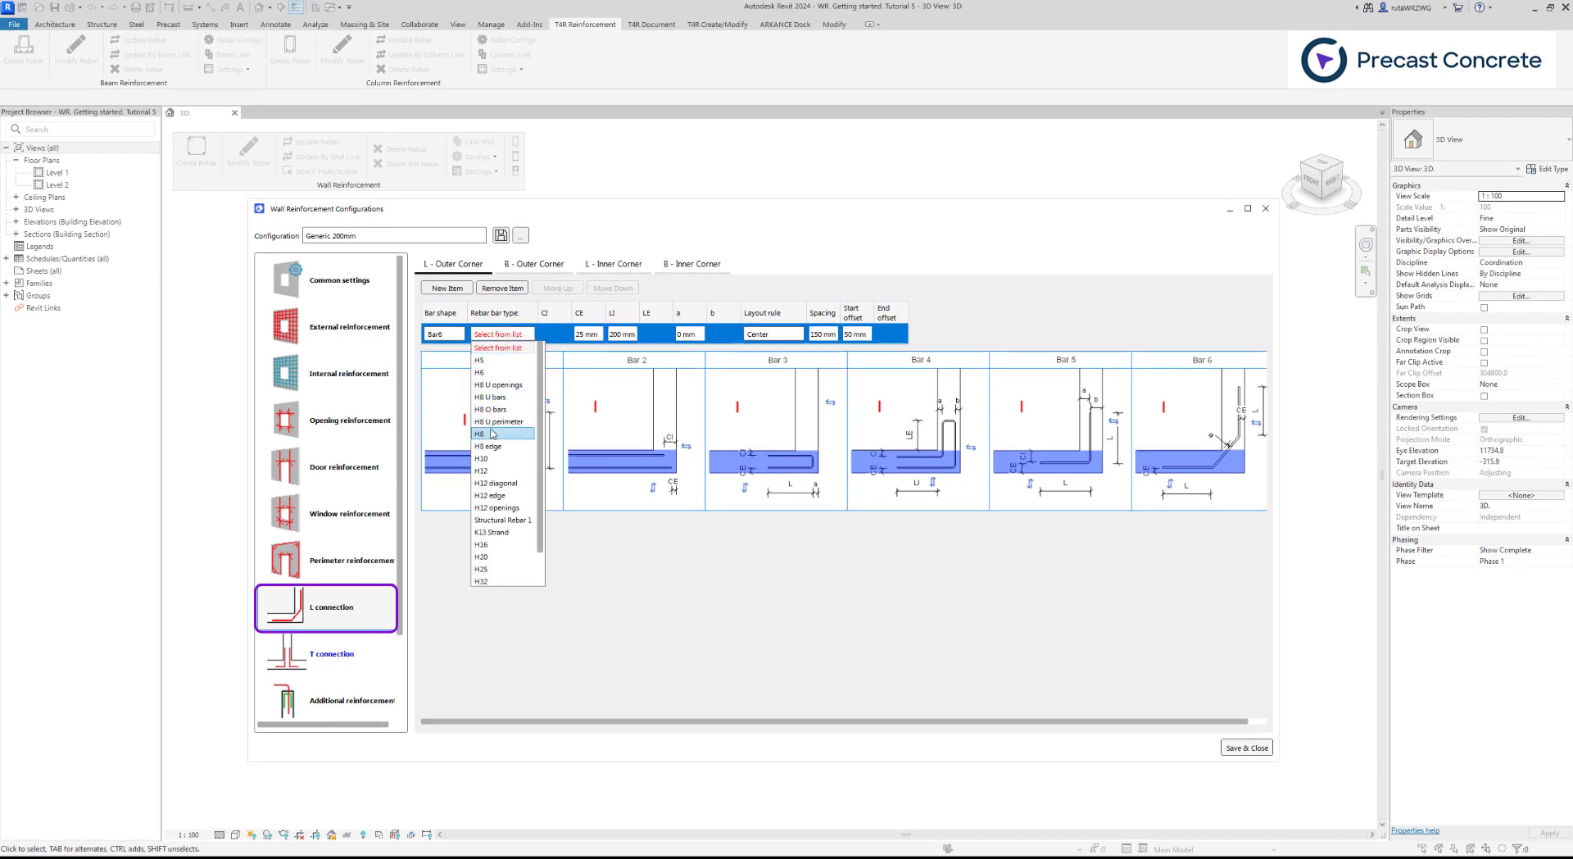
pyautogui.click(480, 433)
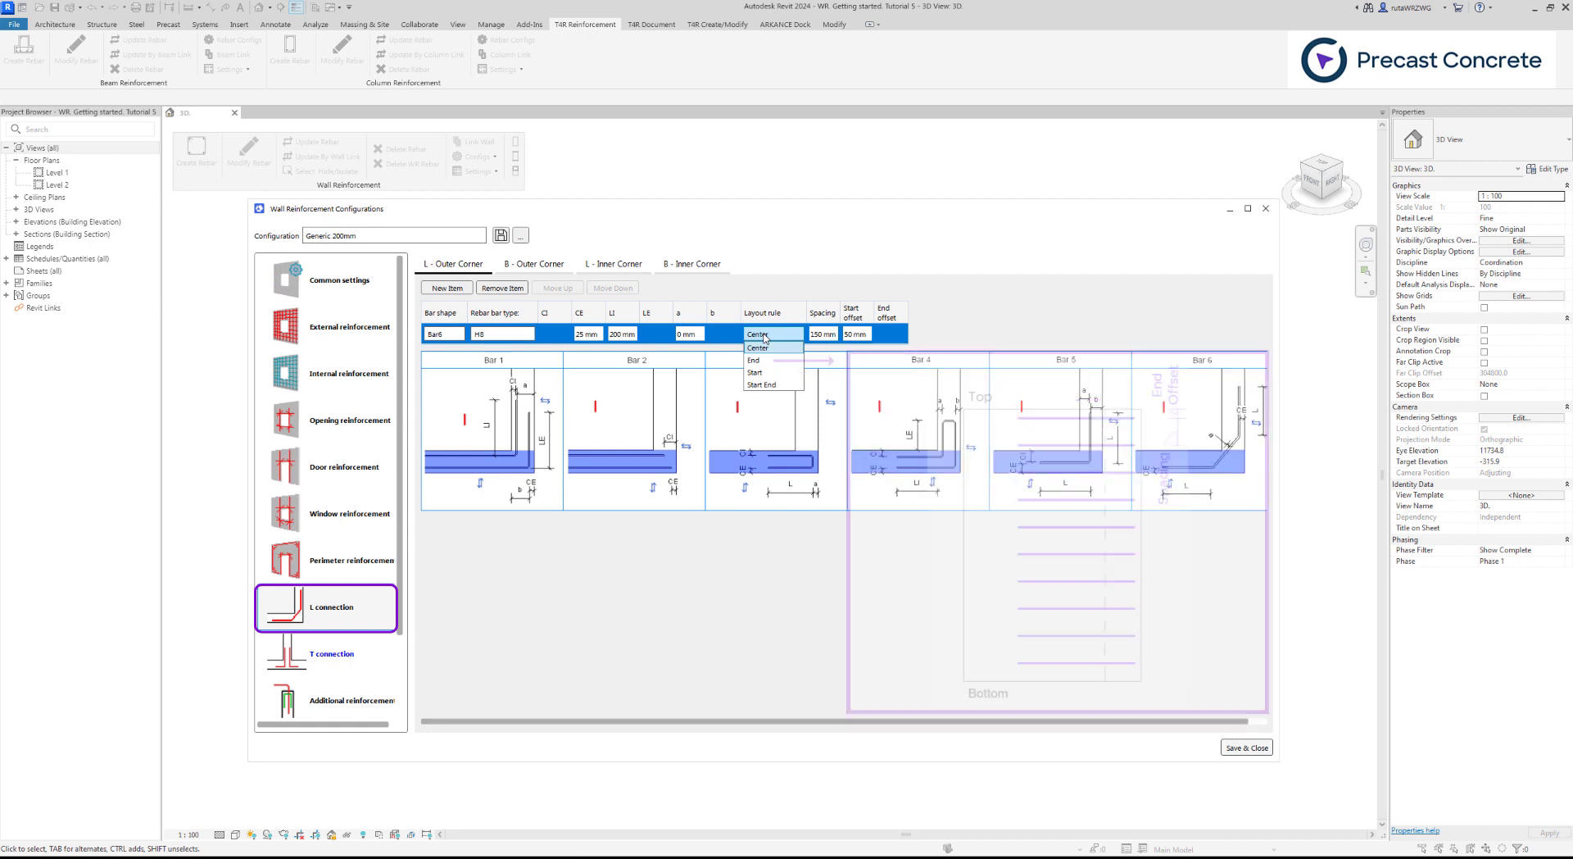
# Step: Choose Center as the Bar6 item's layout rule, completing the new entry
pyautogui.click(754, 359)
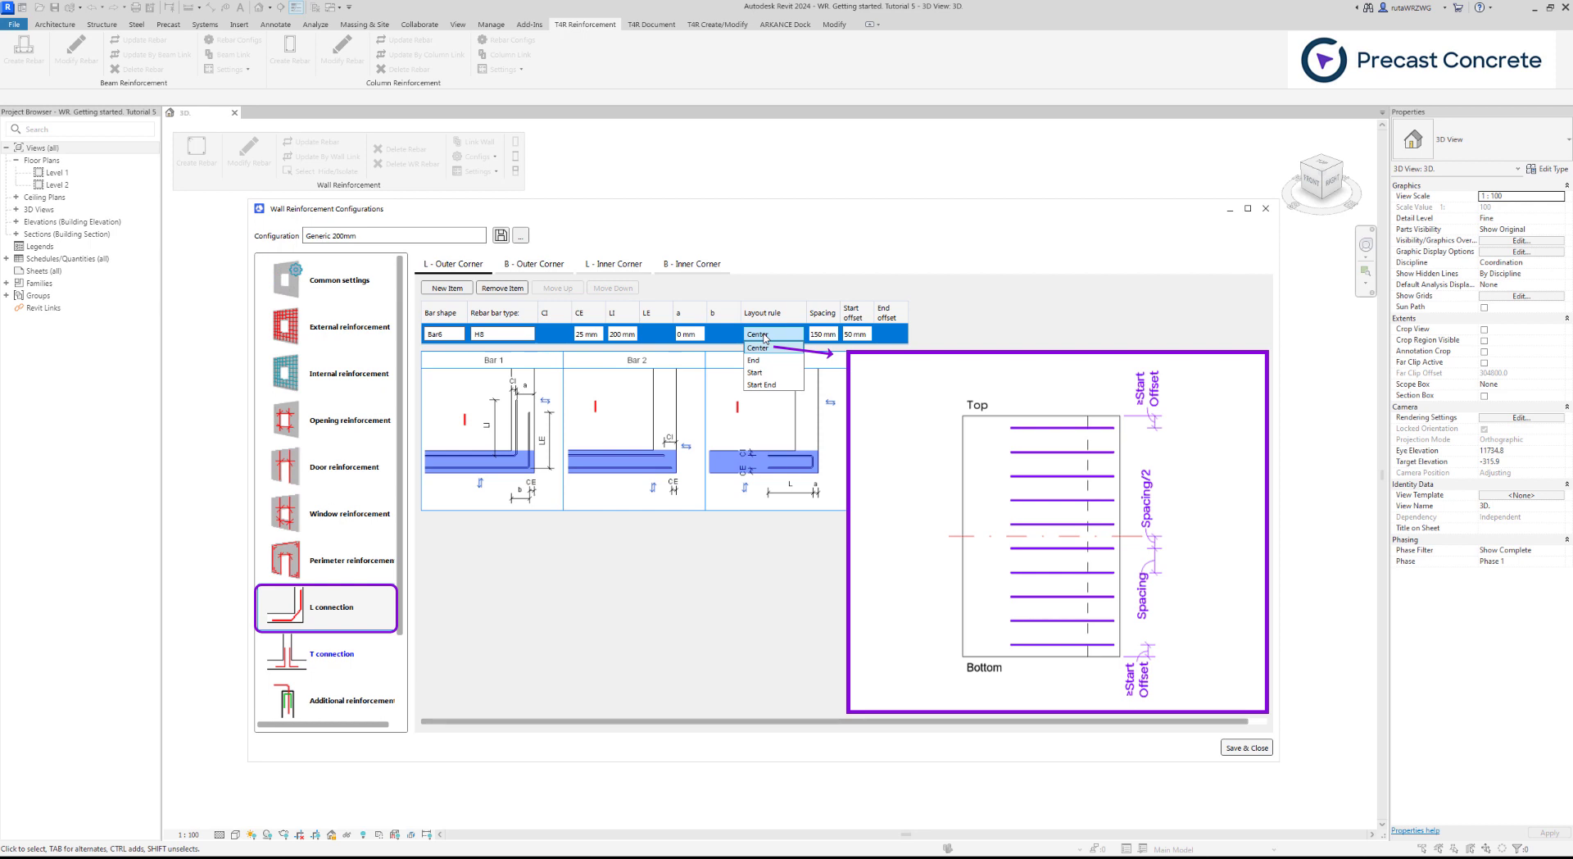
pyautogui.click(755, 348)
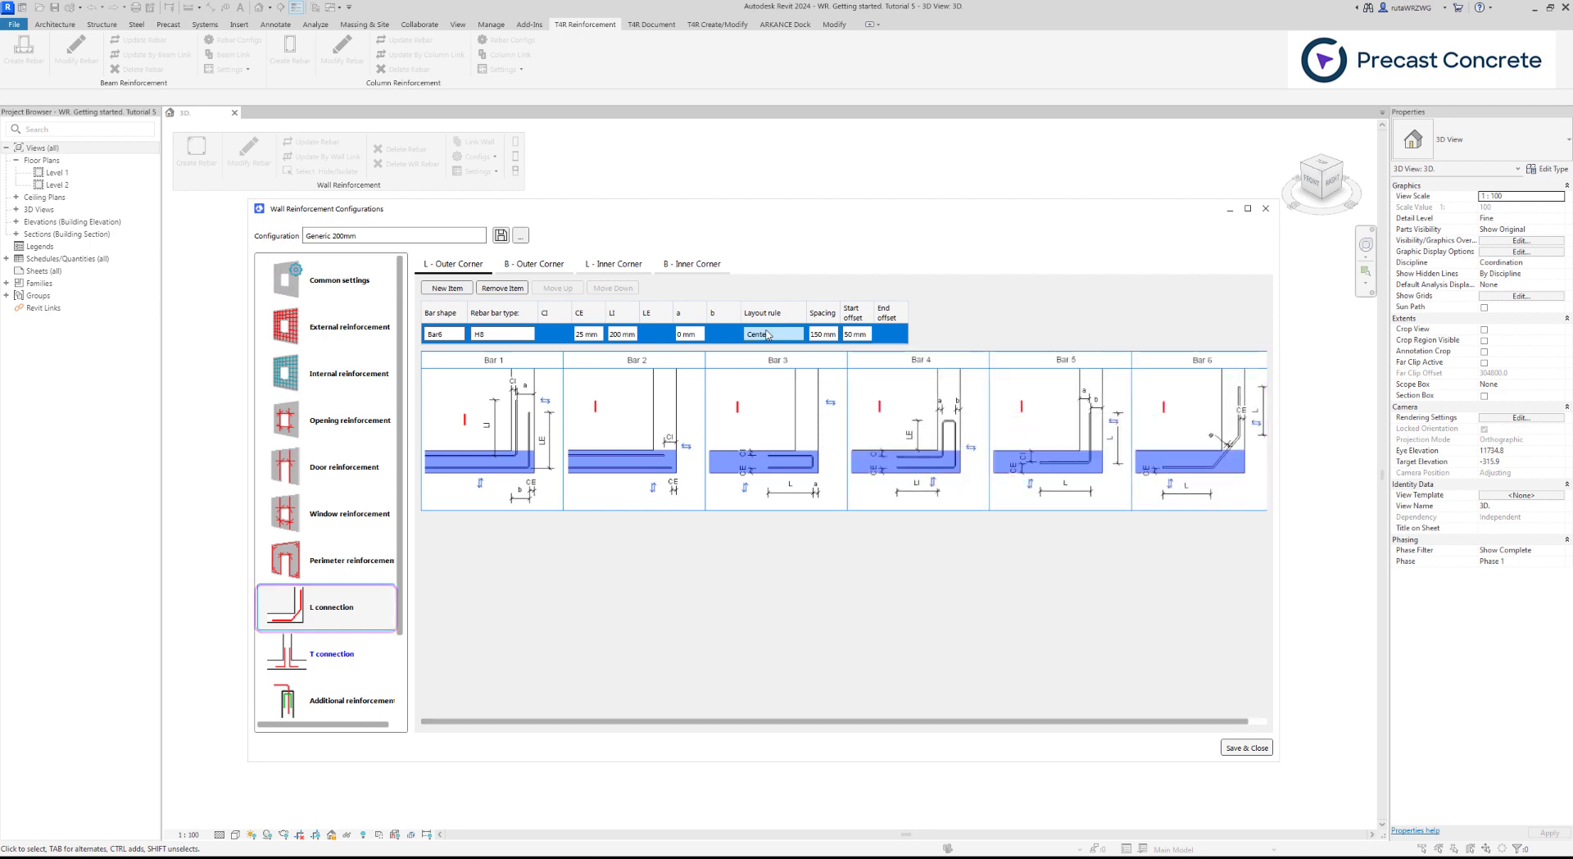
pyautogui.click(330, 652)
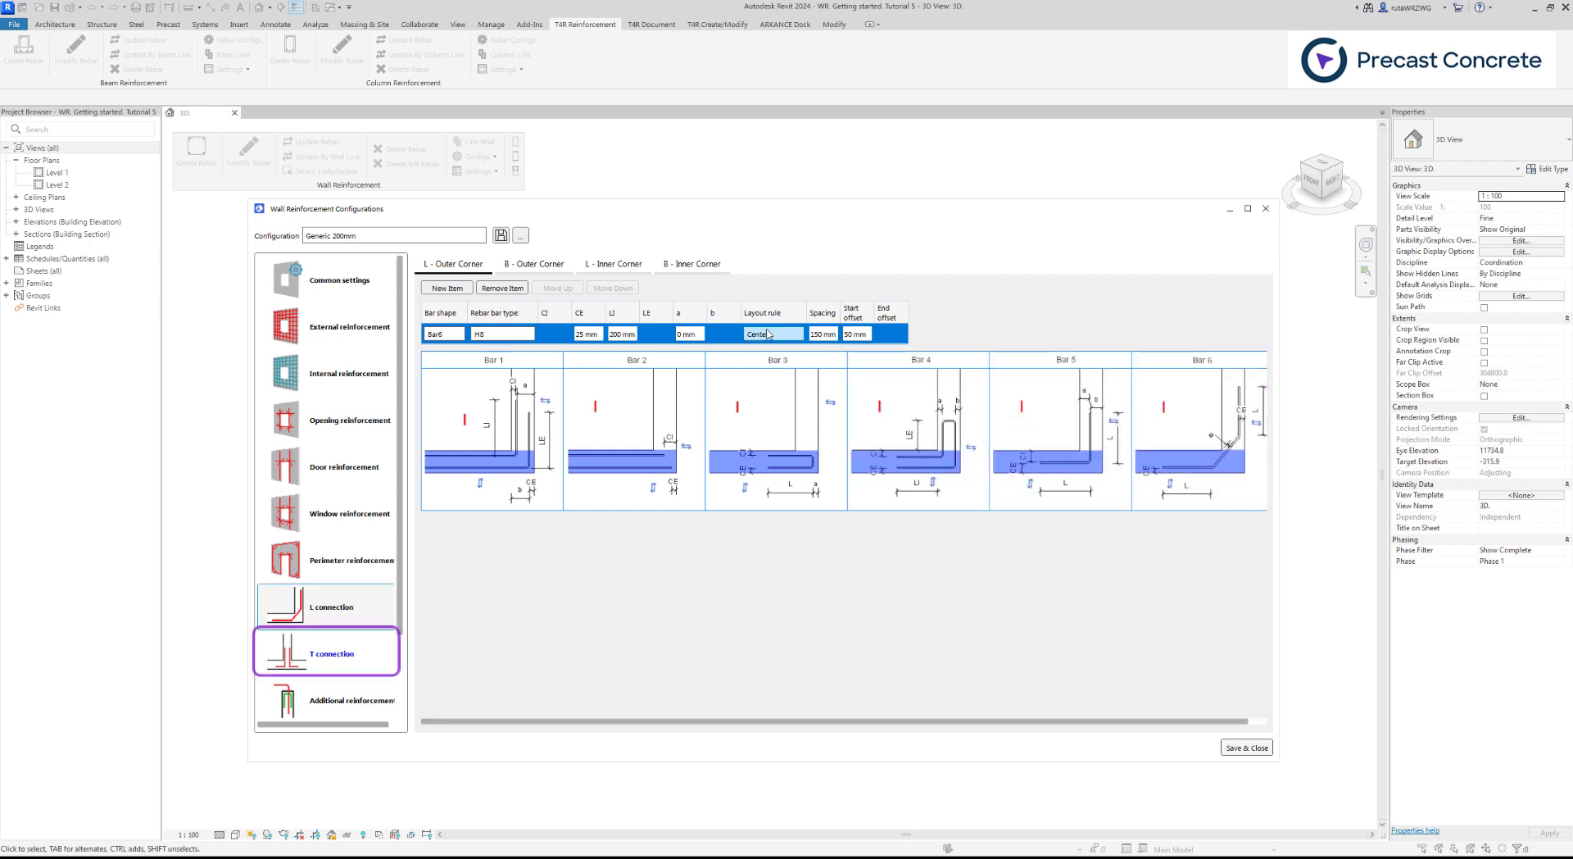